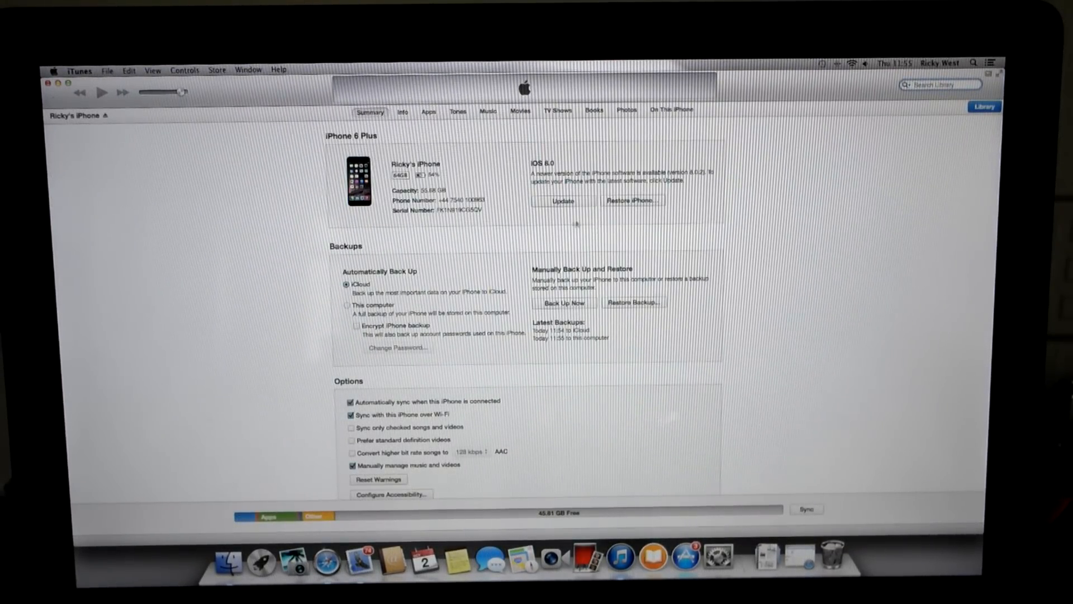
- Start the iOS 8.0.2 update despite the untransferred purchased items warning
click(561, 200)
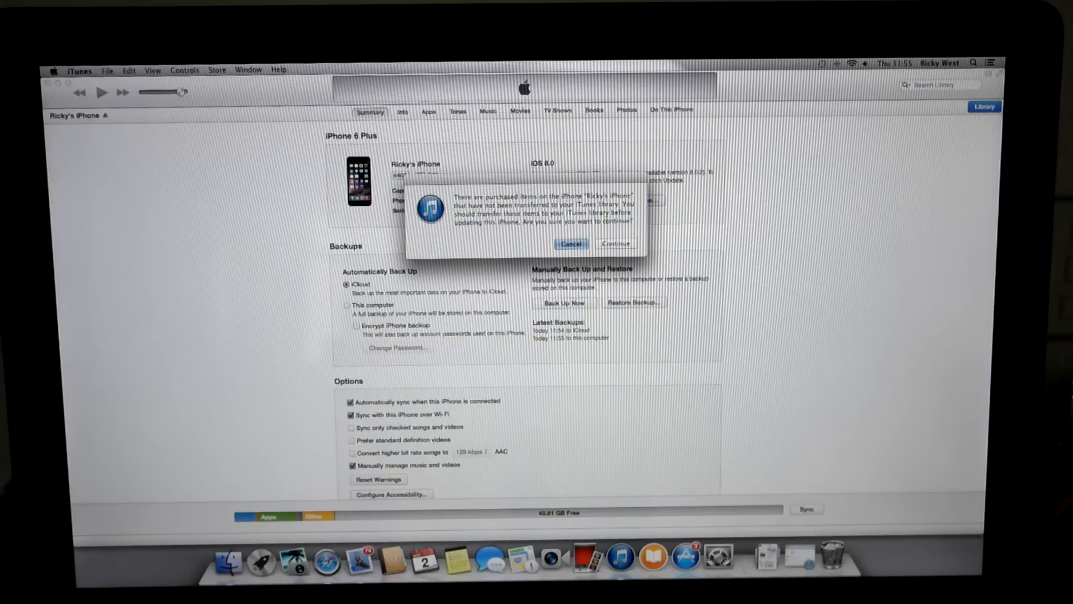
click(615, 243)
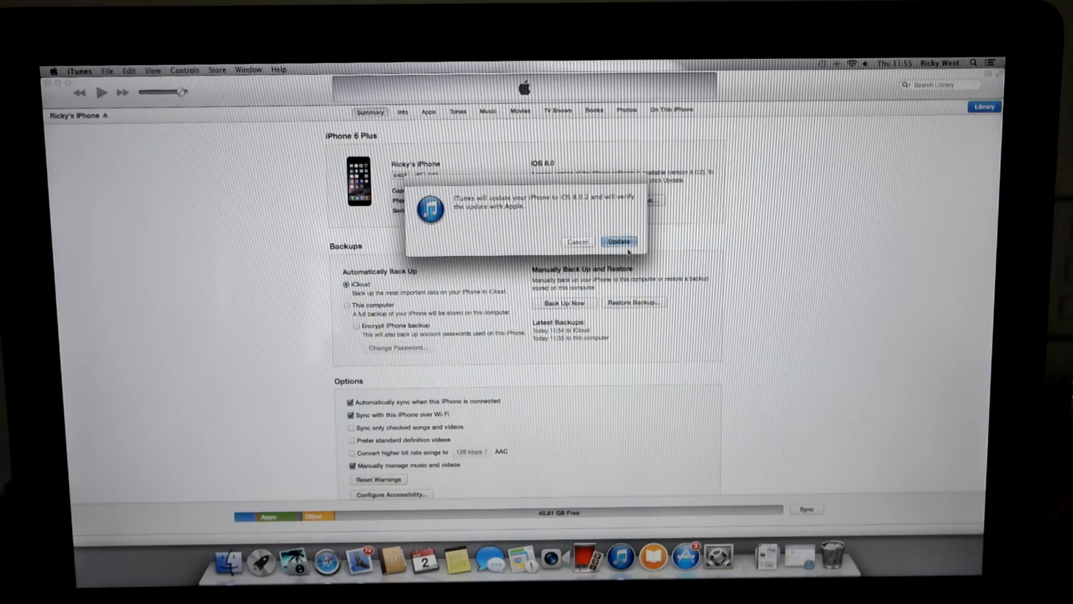
click(576, 241)
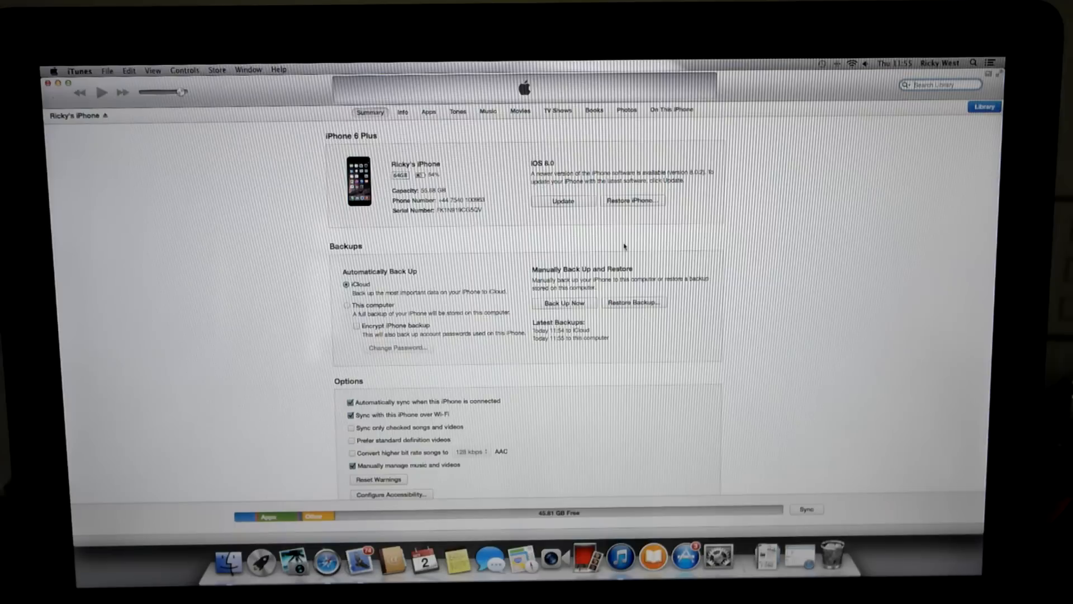
click(562, 200)
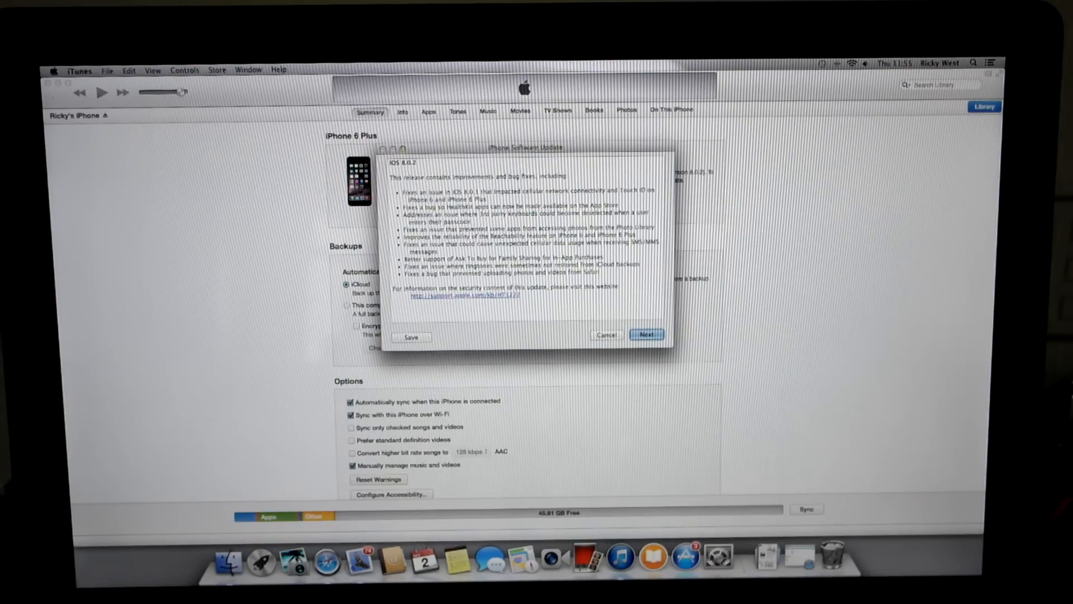
- Skip the iOS 8.0.2 release notes and agree to the software licence terms
click(646, 335)
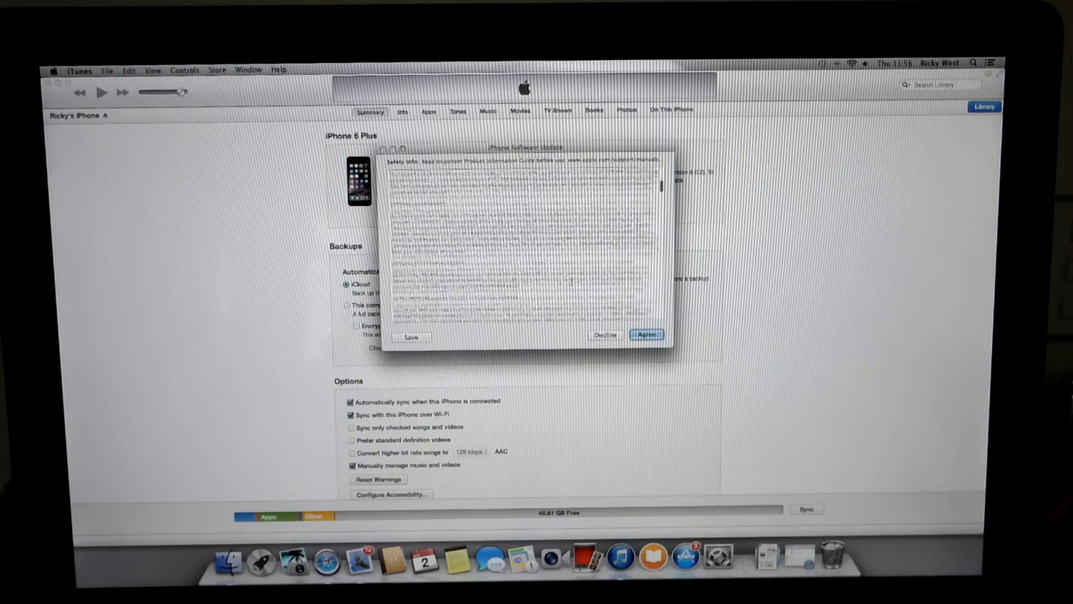
scroll(down, 3)
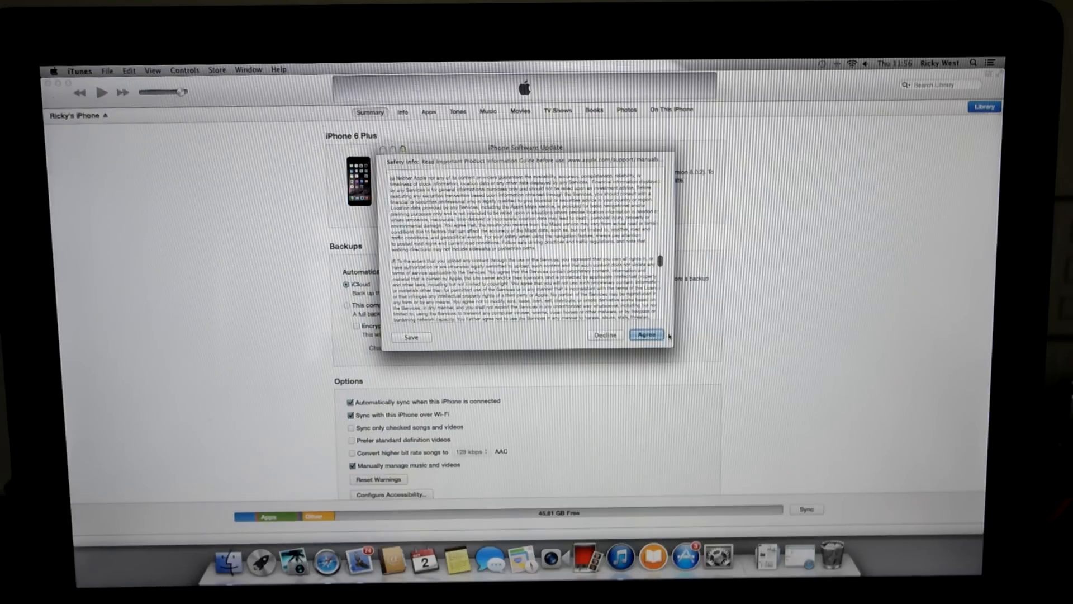
click(645, 335)
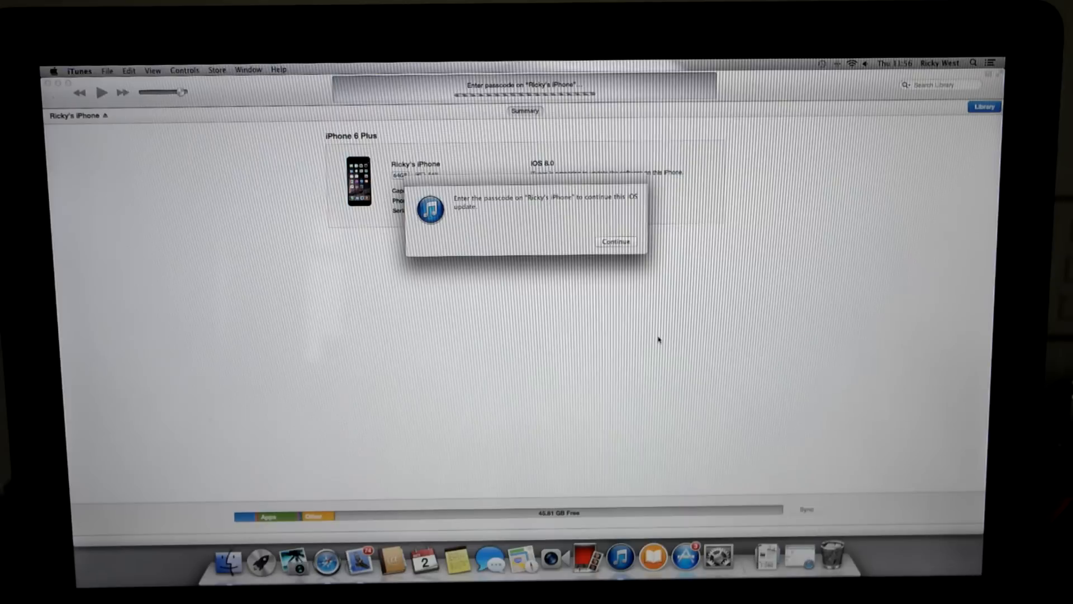
- Dismiss the passcode prompt so the iOS 8.0.2 download completes
click(616, 241)
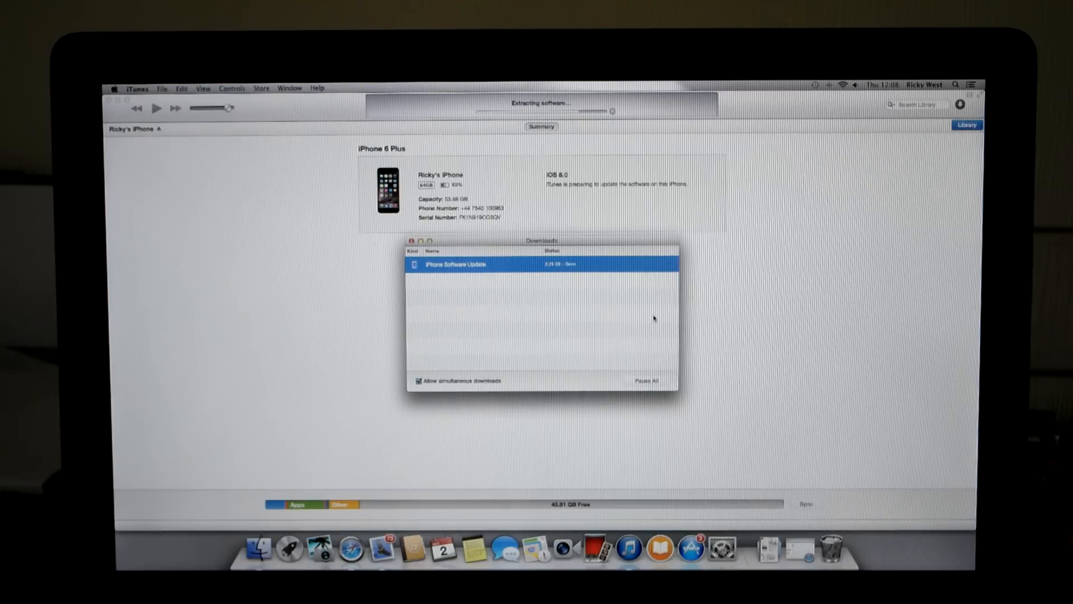
mouse_move(467, 284)
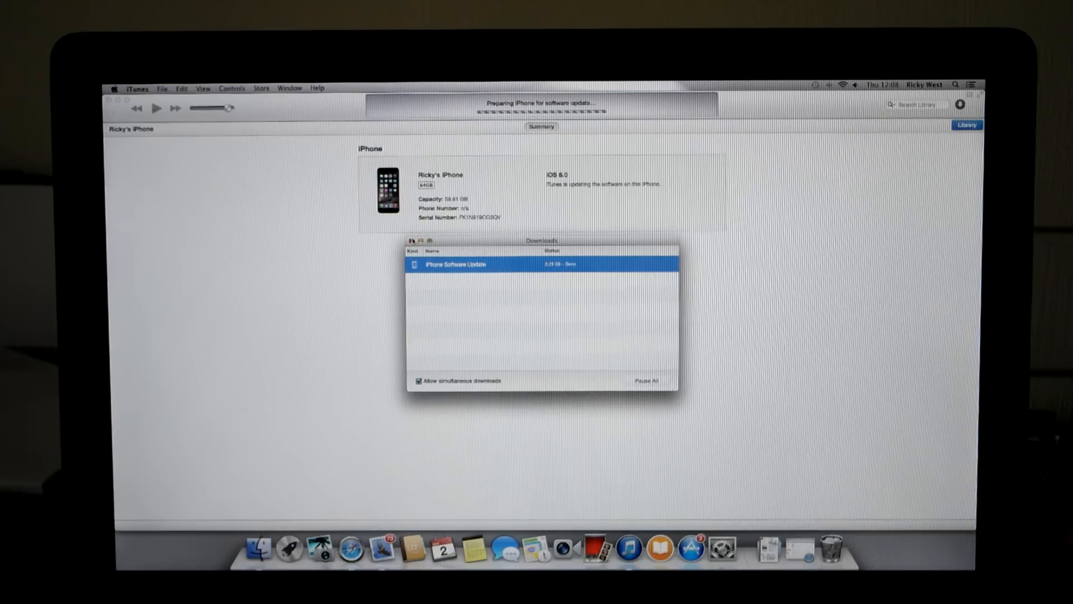
- Wait while iTunes prepares the iPhone and installs the software update
click(411, 241)
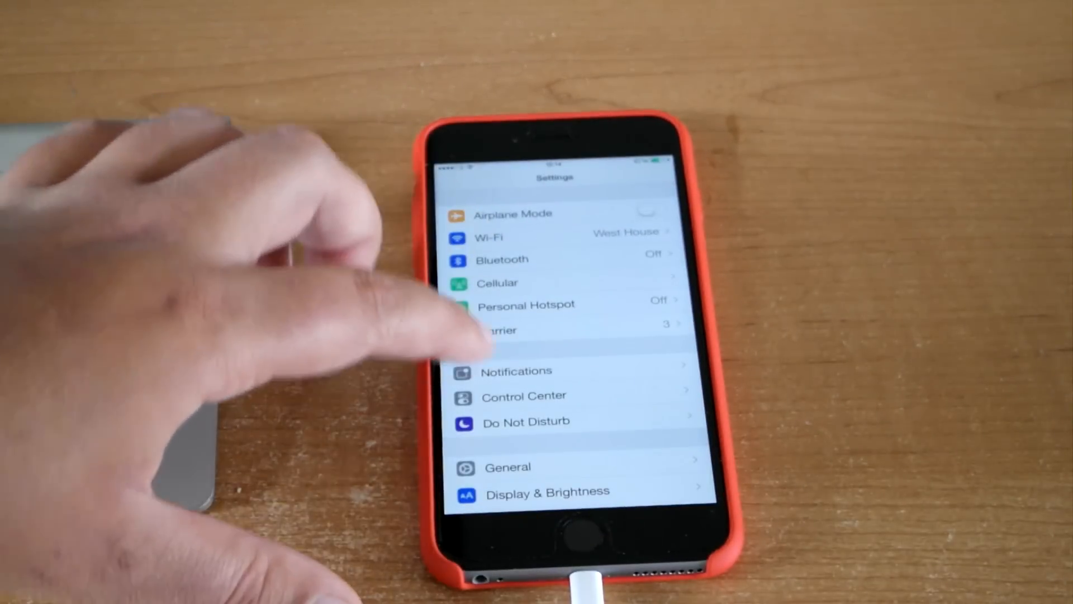
- Scroll the About page to the Version row showing 8.0.2 (12A405)
scroll(up, 3)
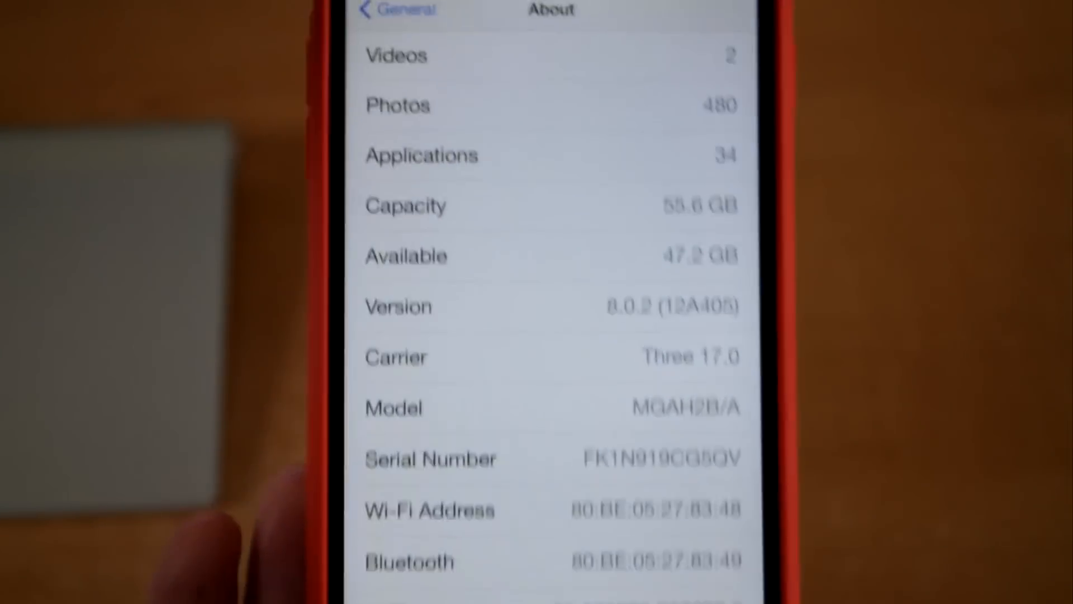
scroll(down, 3)
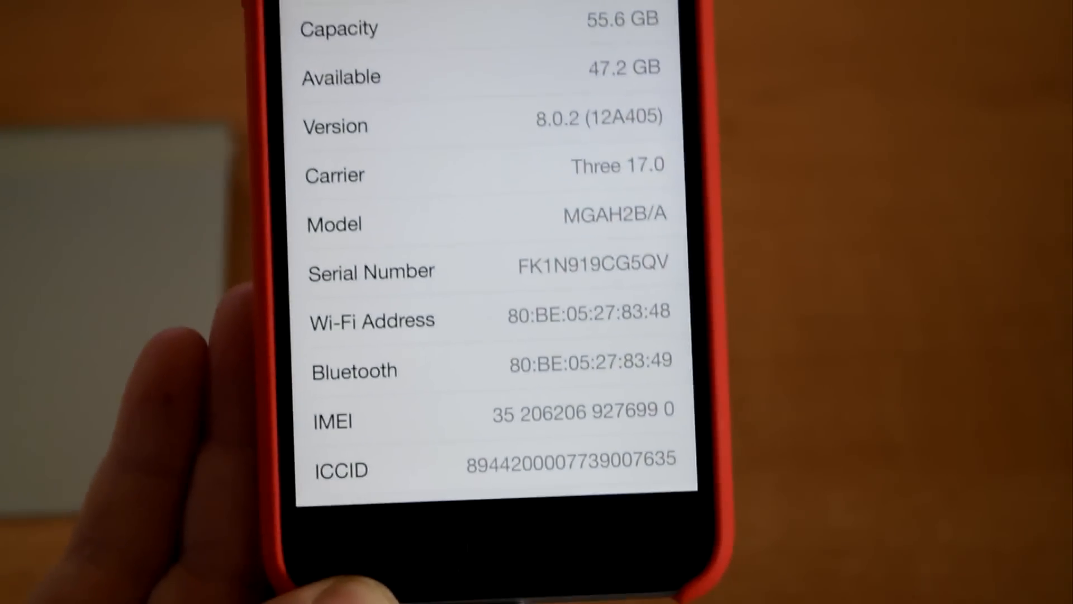